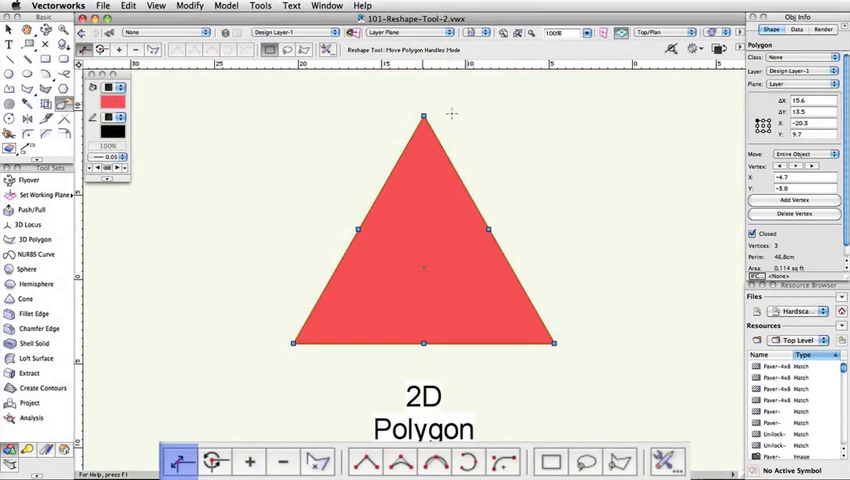
Step: Drag the red triangle's top vertex out to the left, then return it above the base centre
{"action": "left_click_drag", "start_coordinate": [422, 114], "coordinate": [516, 124]}
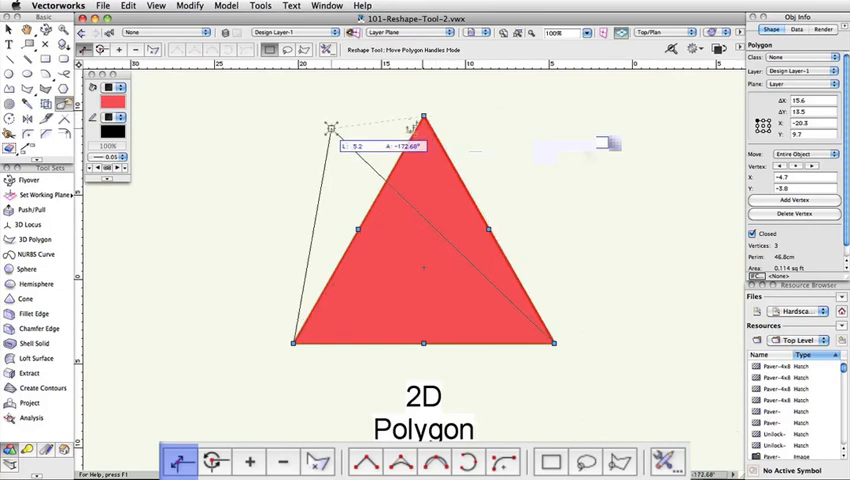
{"action": "left_click_drag", "start_coordinate": [407, 117], "coordinate": [330, 128]}
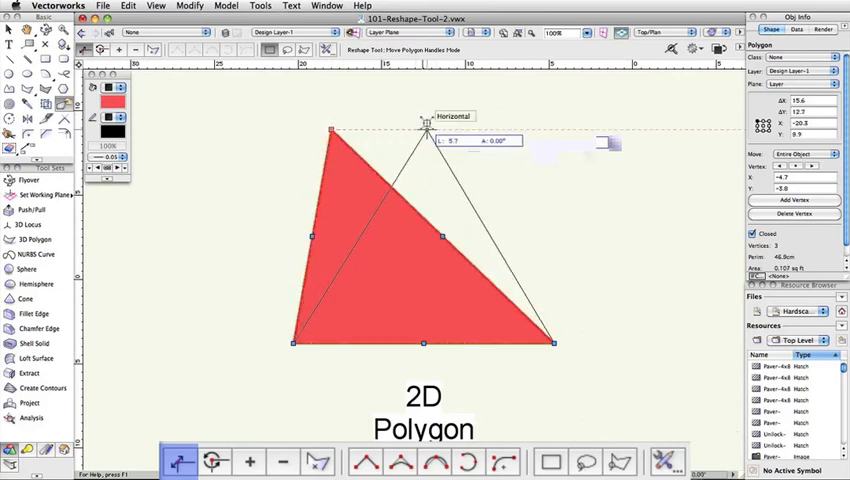
{"action": "left_click_drag", "start_coordinate": [332, 130], "coordinate": [425, 130]}
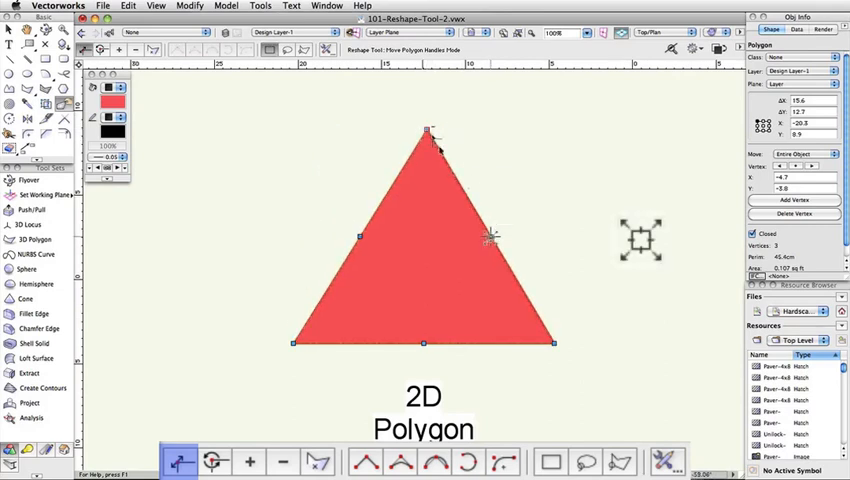
{"action": "mouse_move", "coordinate": [490, 238]}
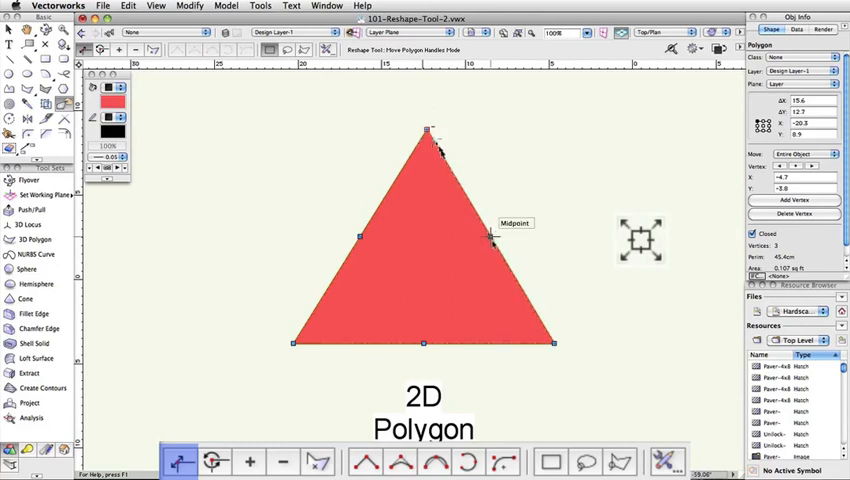
{"action": "mouse_move", "coordinate": [555, 343]}
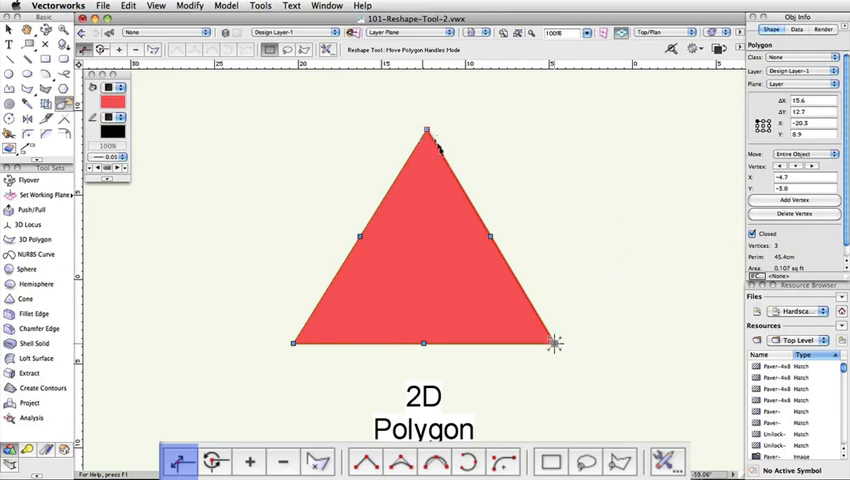
Step: Switch the Reshape tool from Change Vertex mode to Add Vertex mode
{"action": "left_click", "coordinate": [215, 461]}
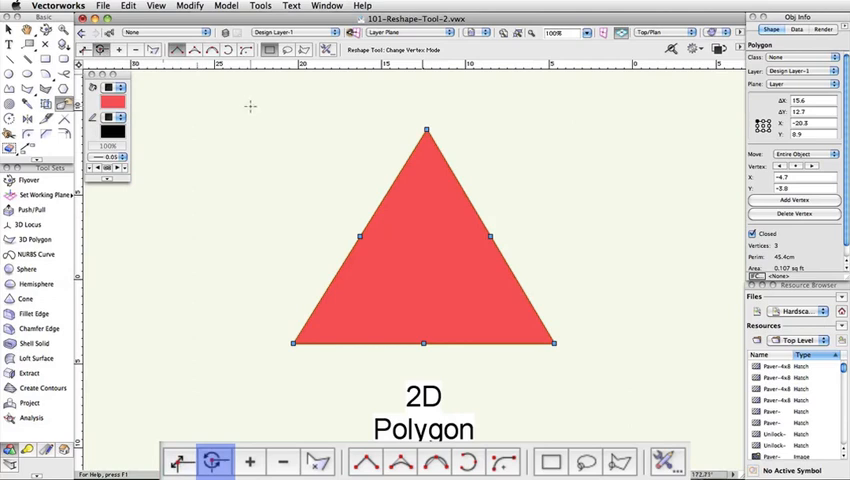
{"action": "left_click", "coordinate": [250, 461]}
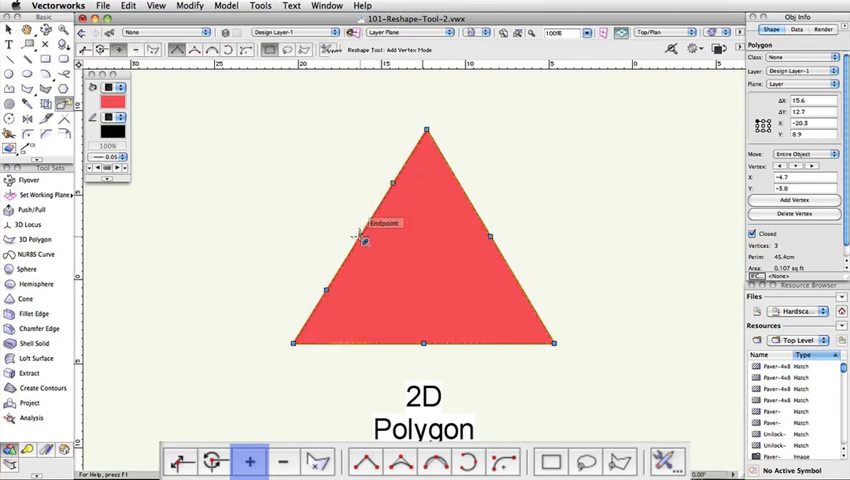
Step: Add a vertex on each sloped side, pulled outward, making a five-sided house-like polygon
{"action": "left_click_drag", "start_coordinate": [363, 240], "coordinate": [318, 175]}
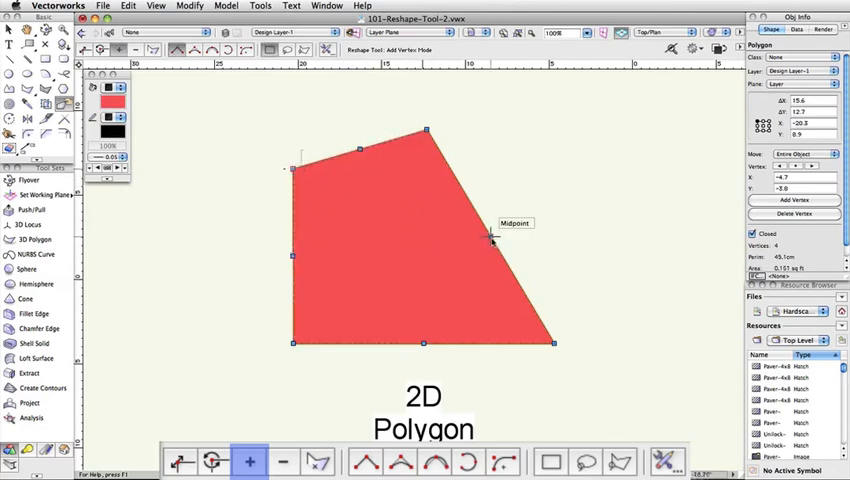
{"action": "left_click_drag", "start_coordinate": [490, 237], "coordinate": [575, 165]}
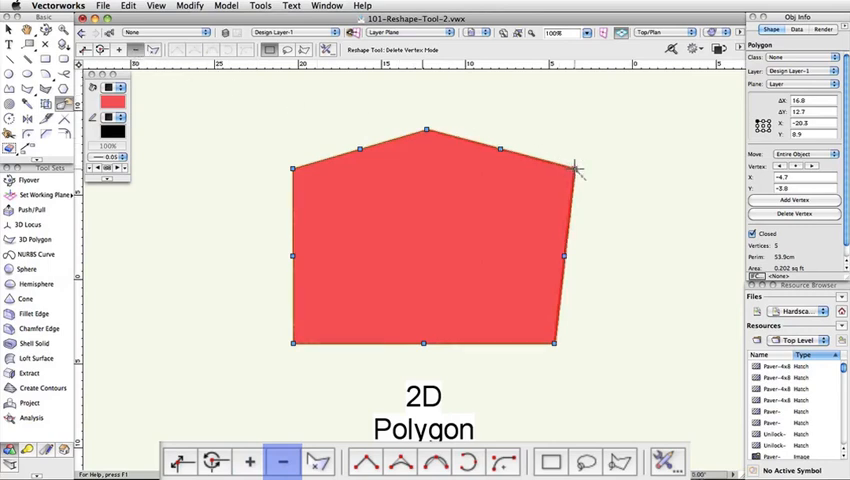
Step: Delete the added vertices so the polygon returns to a plain triangle
{"action": "left_click", "coordinate": [575, 170]}
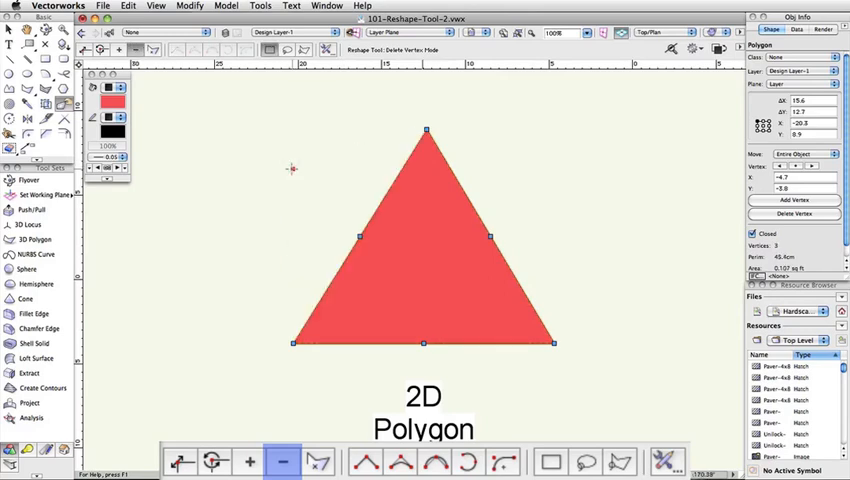
{"action": "left_click", "coordinate": [316, 461]}
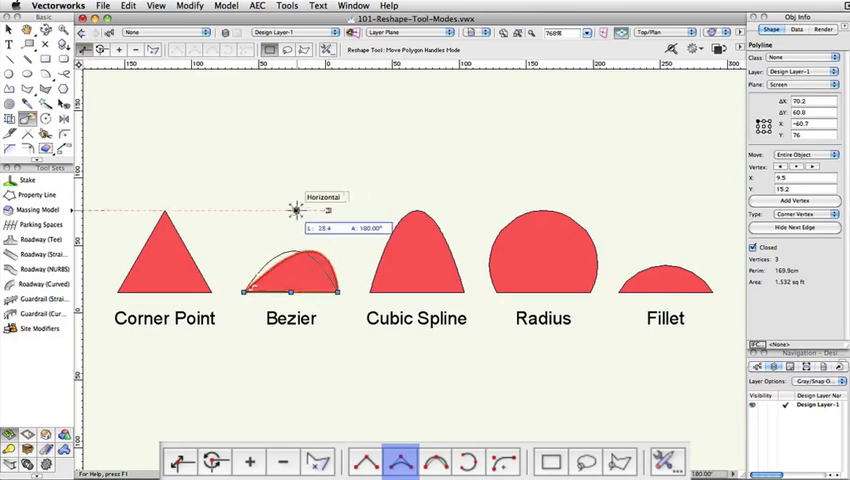
Step: Drag the Bezier shape's top control point to reshape its curve
{"action": "left_click_drag", "start_coordinate": [293, 210], "coordinate": [283, 240]}
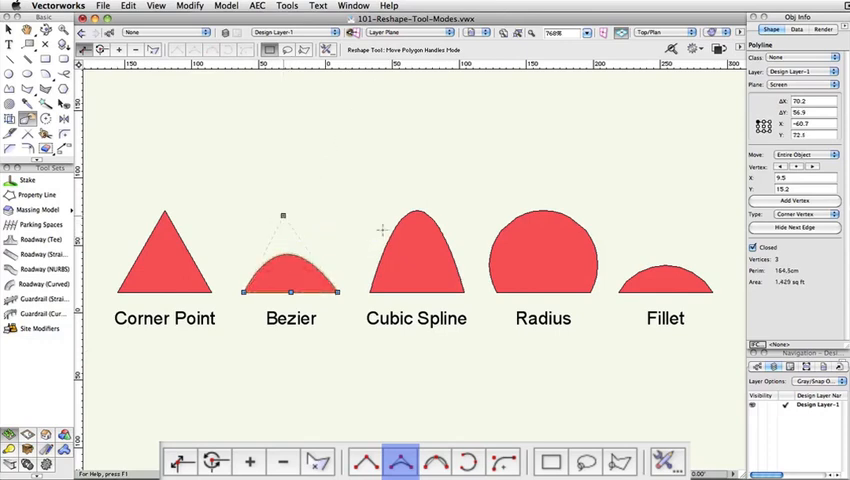
Step: In Cubic Spline mode, pull the spline's top point left, then re-centre it slightly lower
{"action": "left_click", "coordinate": [432, 461]}
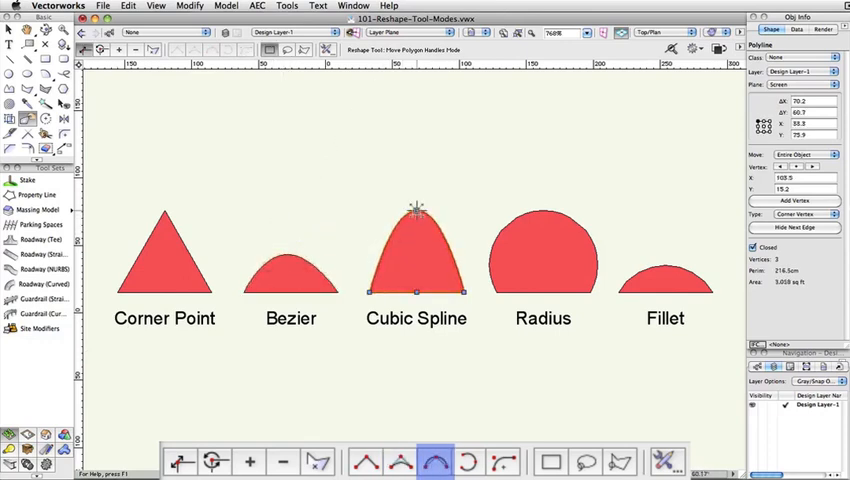
{"action": "left_click_drag", "start_coordinate": [415, 208], "coordinate": [383, 212]}
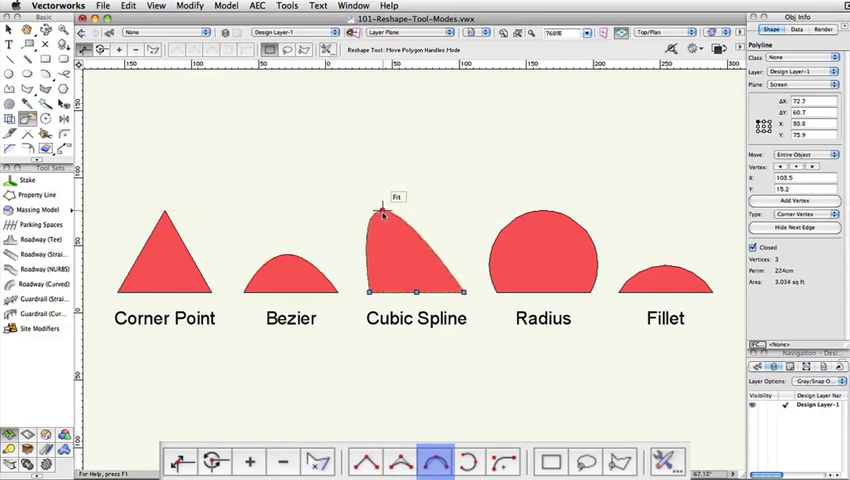
{"action": "left_click_drag", "start_coordinate": [383, 209], "coordinate": [428, 209]}
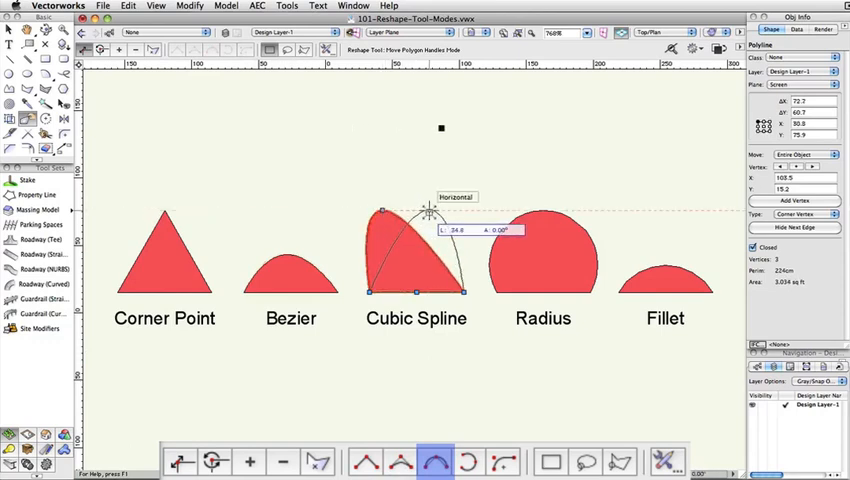
{"action": "left_click_drag", "start_coordinate": [428, 207], "coordinate": [420, 215]}
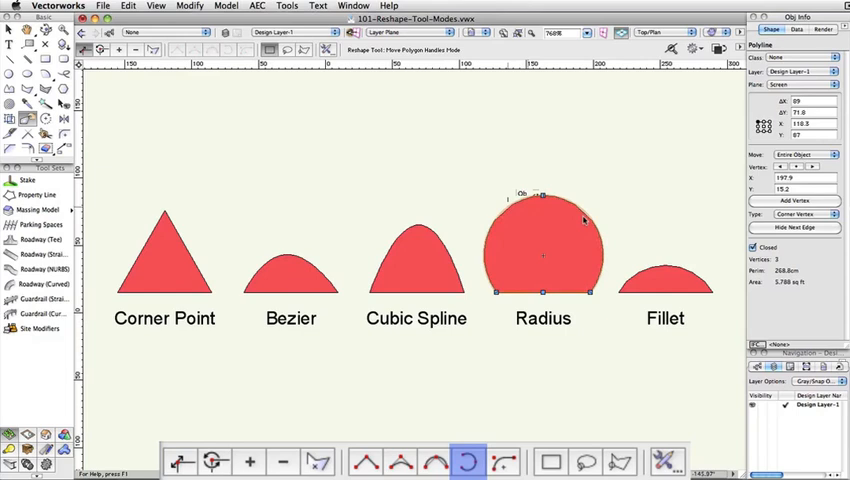
Step: Switch the Reshape tool to Fillet vertex mode
{"action": "left_click", "coordinate": [502, 461]}
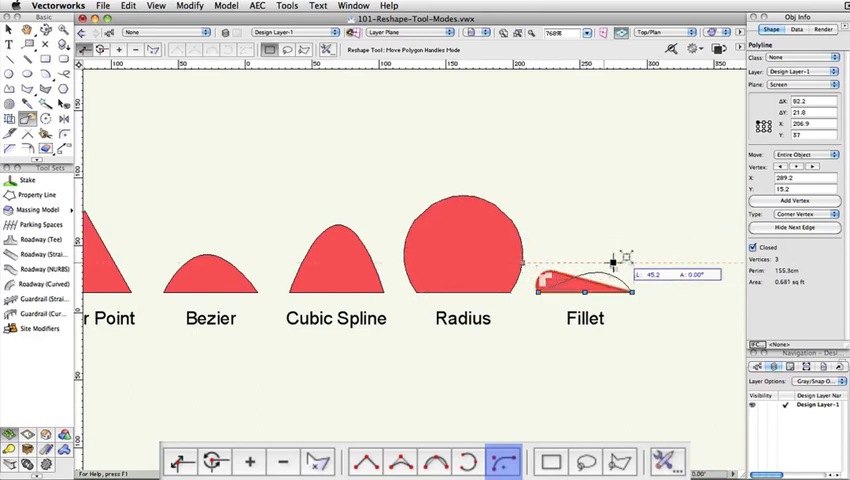
Step: Slide the Fillet shape's top corner to the right, flattening its curve
{"action": "left_click_drag", "start_coordinate": [610, 255], "coordinate": [635, 265]}
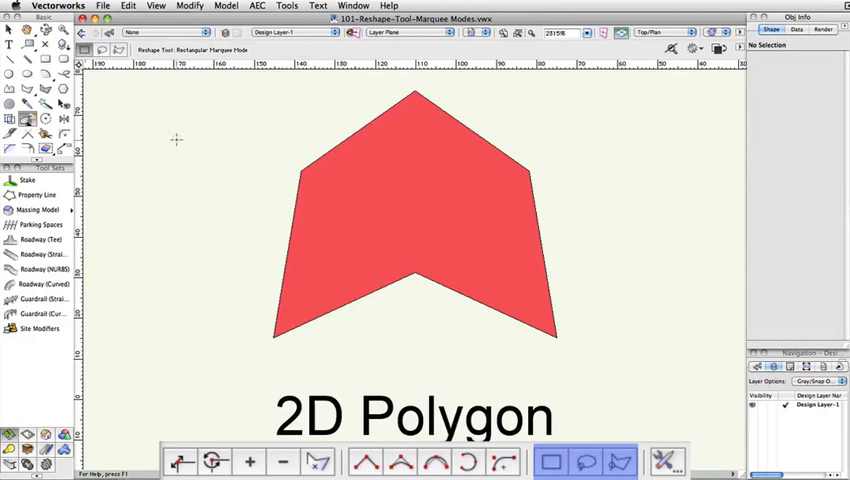
{"action": "left_click", "coordinate": [551, 461]}
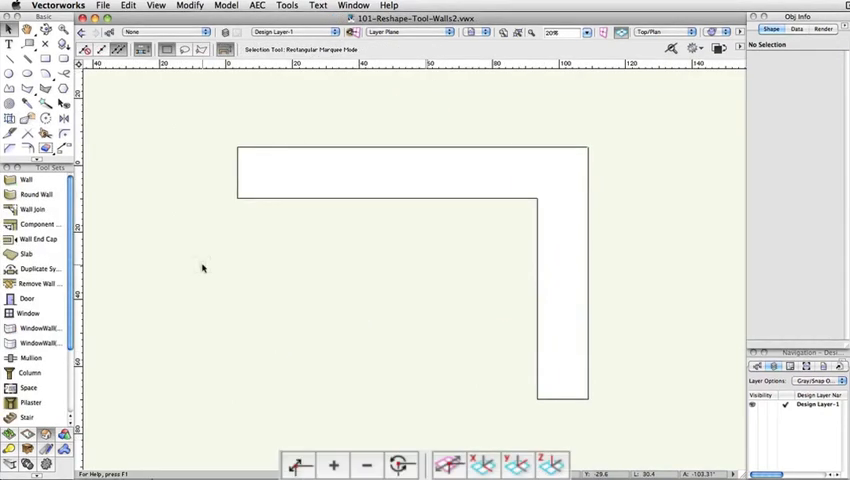
Step: Select a tool in the tool bar within the walls drawing
{"action": "left_click", "coordinate": [298, 465]}
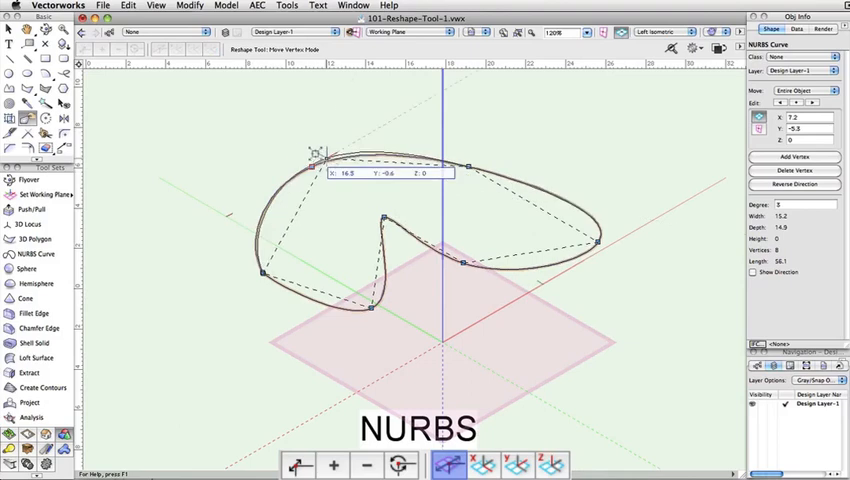
Step: Move a vertex of the looping NURBS curve to a new spot, then reposition it again
{"action": "left_click_drag", "start_coordinate": [318, 150], "coordinate": [350, 178]}
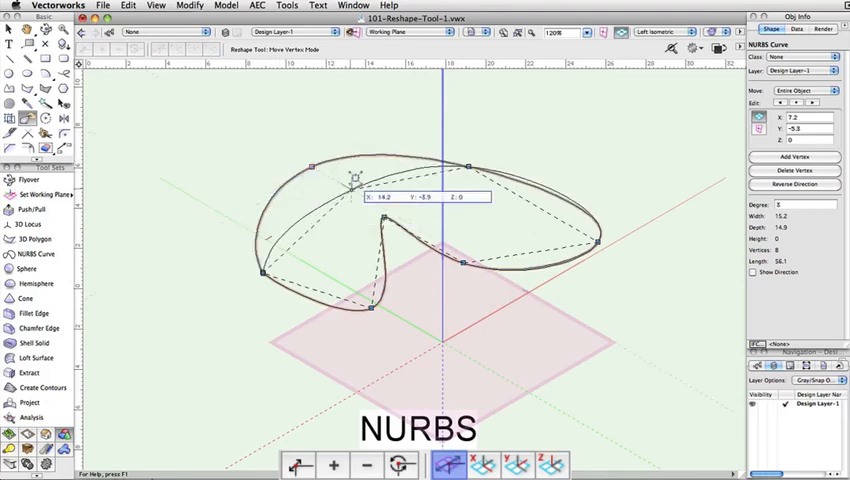
{"action": "left_click_drag", "start_coordinate": [350, 178], "coordinate": [290, 175]}
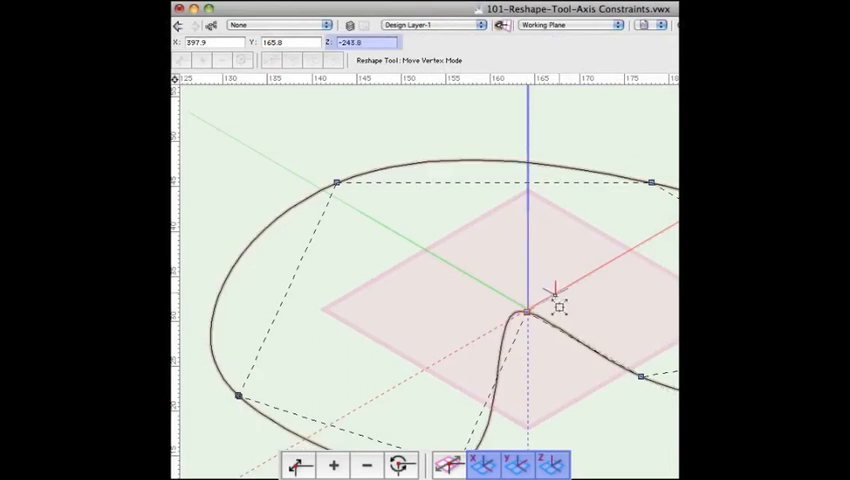
Step: Lift the curve's central vertex upward with the Z axis constraint, then fine-tune its height
{"action": "left_click_drag", "start_coordinate": [523, 310], "coordinate": [530, 230]}
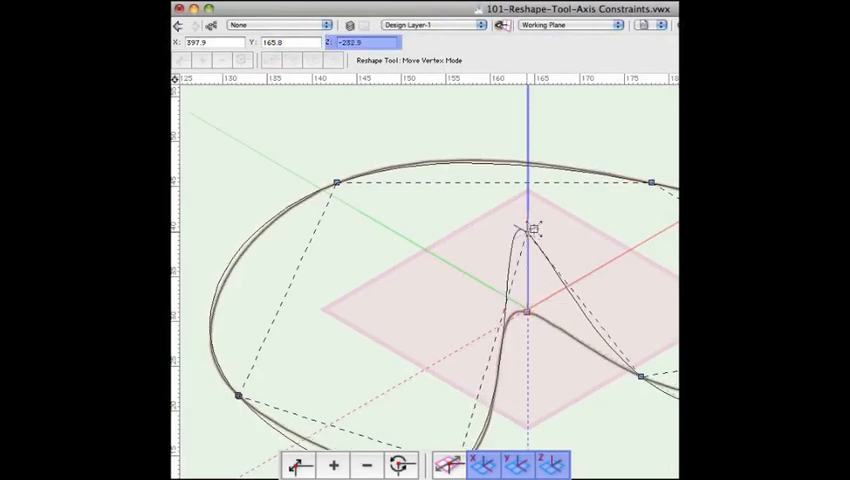
{"action": "left_click_drag", "start_coordinate": [525, 230], "coordinate": [515, 330]}
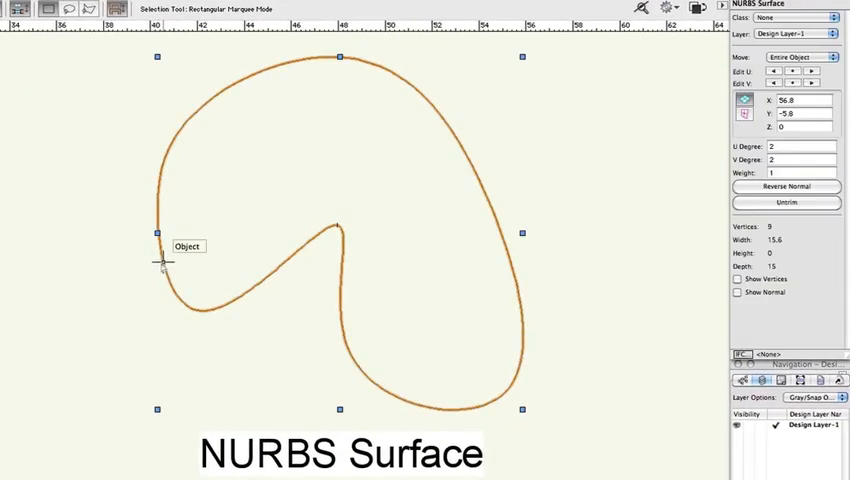
Step: Select the NURBS surface and raise its degrees to U 5 and V 10, yielding 66 control vertices
{"action": "left_click", "coordinate": [13, 8]}
{"action": "type", "text": "5"}
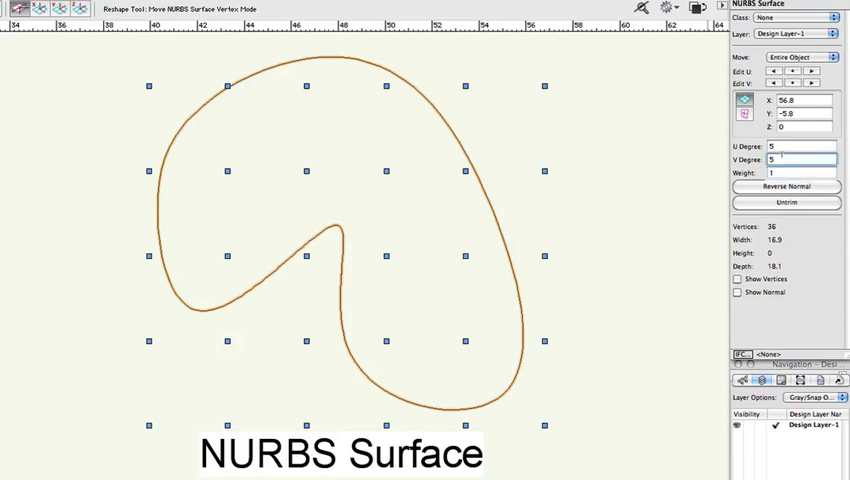
{"action": "type", "text": "10"}
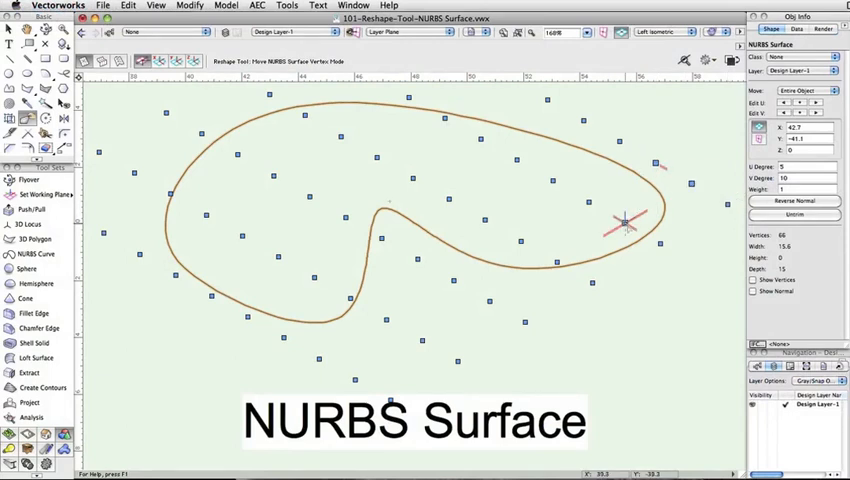
Step: Drag a surface control vertex out past the outline's right end
{"action": "left_click_drag", "start_coordinate": [625, 222], "coordinate": [720, 205]}
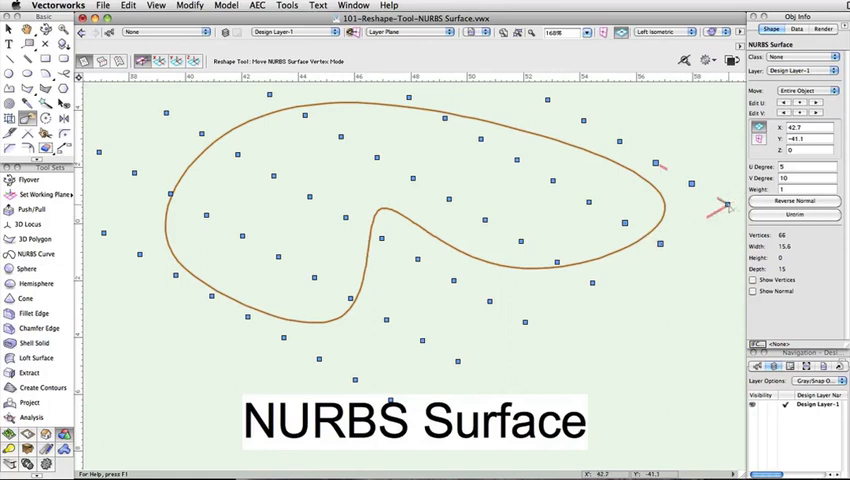